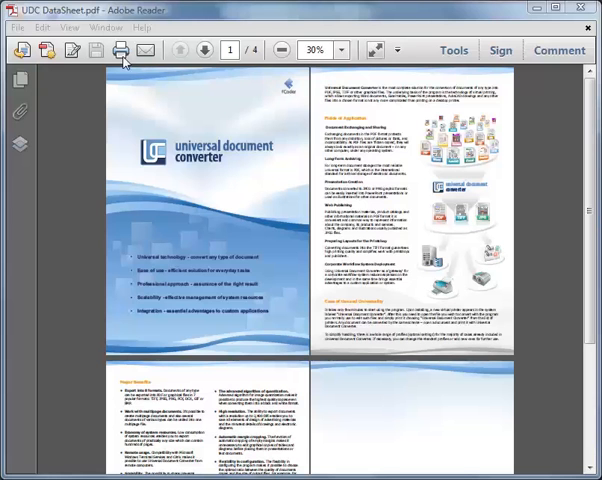
- Print UDC DataSheet.pdf to Universal Document Converter and open its Properties
{"action": "left_click", "coordinate": [123, 50]}
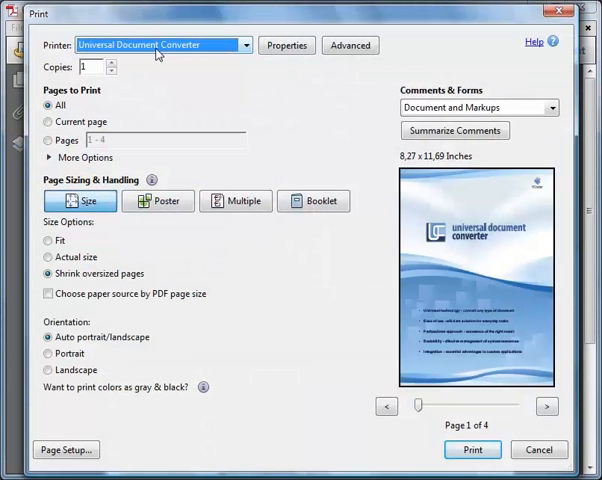
{"action": "mouse_move", "coordinate": [195, 62]}
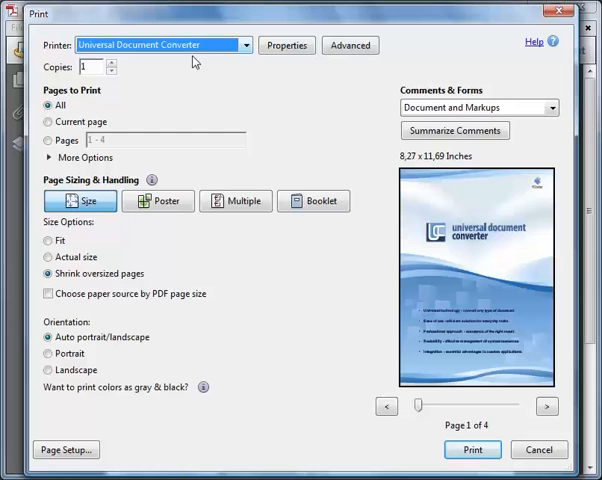
{"action": "left_click", "coordinate": [286, 45]}
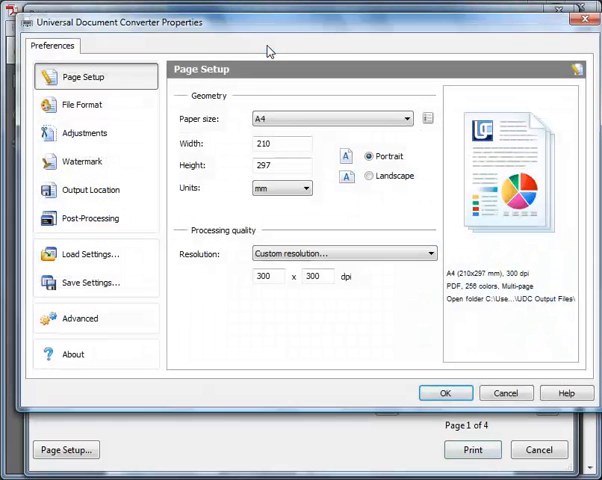
- Set Multipage to 'Append all documents to the existing file' and review output location and post-processing
{"action": "left_click", "coordinate": [83, 104]}
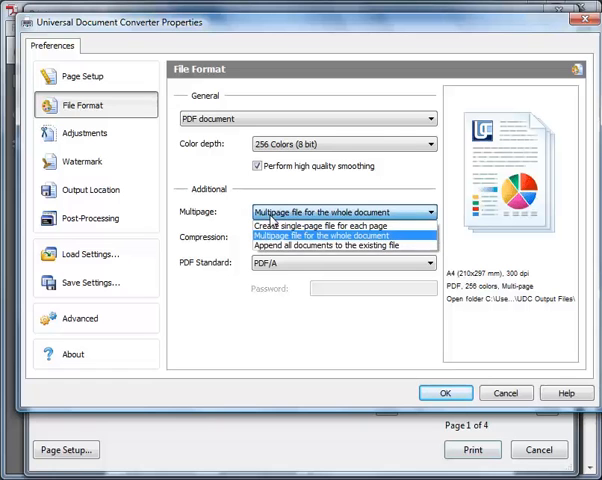
{"action": "left_click", "coordinate": [339, 243]}
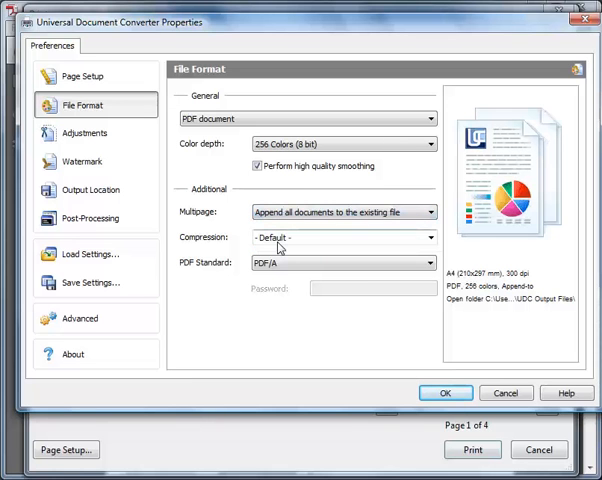
{"action": "left_click", "coordinate": [90, 190]}
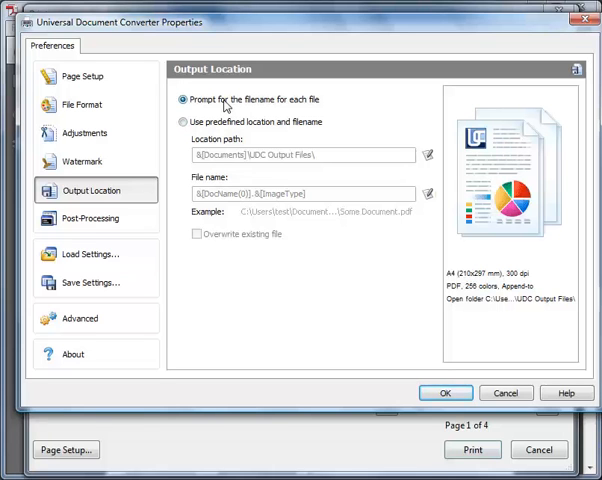
{"action": "left_click", "coordinate": [90, 218]}
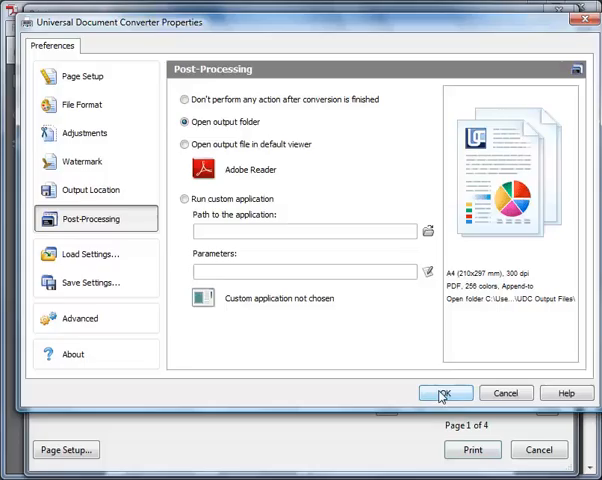
{"action": "left_click", "coordinate": [445, 392]}
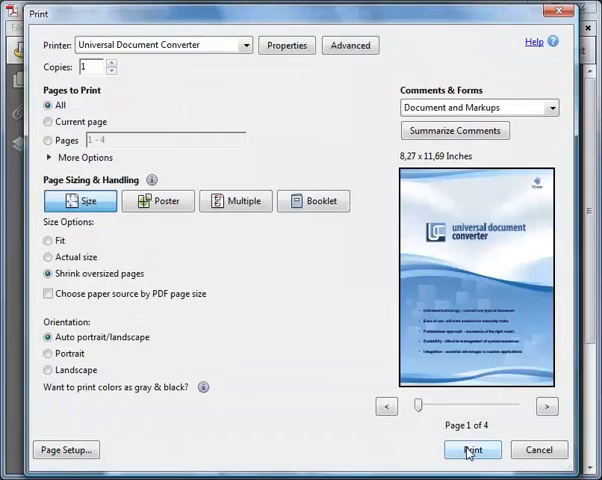
- Print the datasheet and save the output as 'multipage document.pdf' in Documents
{"action": "left_click", "coordinate": [472, 449]}
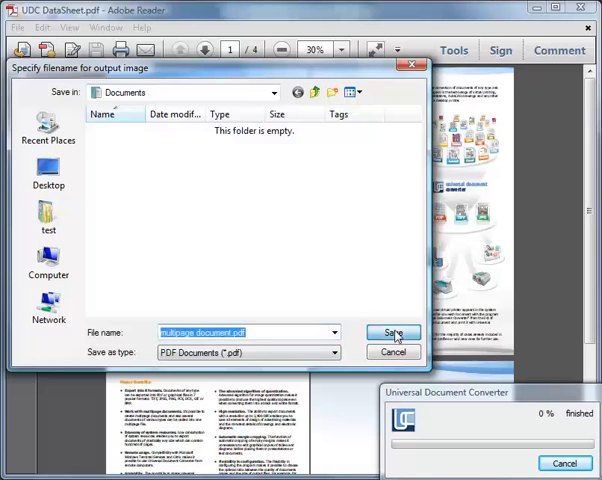
{"action": "left_click", "coordinate": [393, 332]}
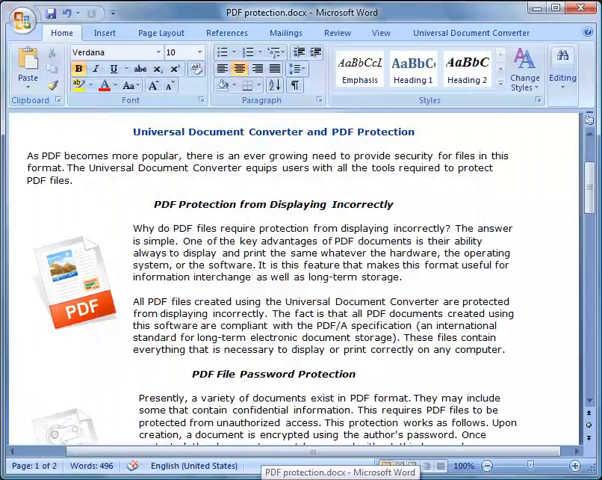
- Print PDF protection.docx from Word to Universal Document Converter
{"action": "left_click", "coordinate": [24, 14]}
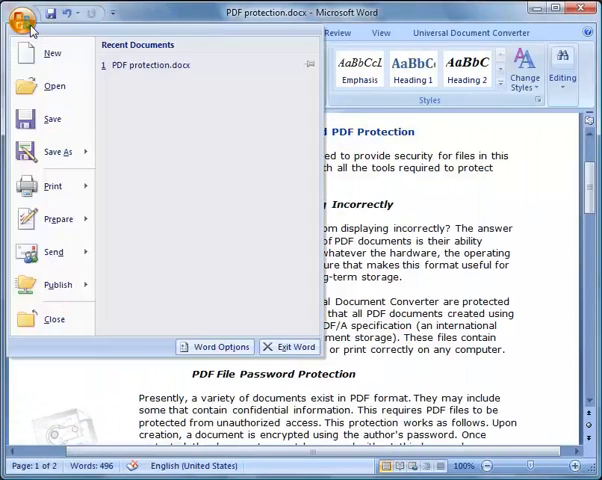
{"action": "left_click", "coordinate": [52, 186]}
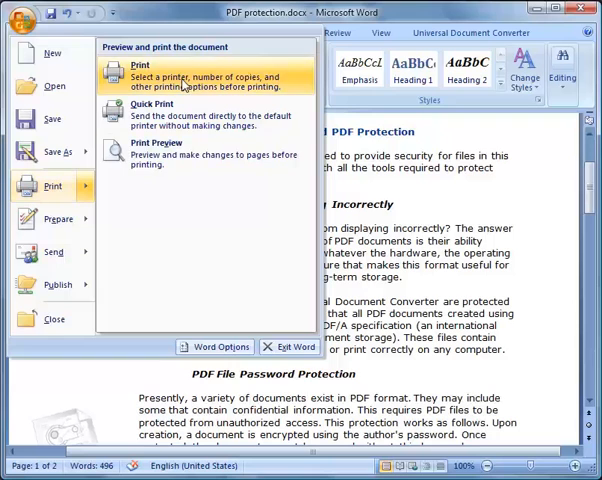
{"action": "left_click", "coordinate": [140, 65]}
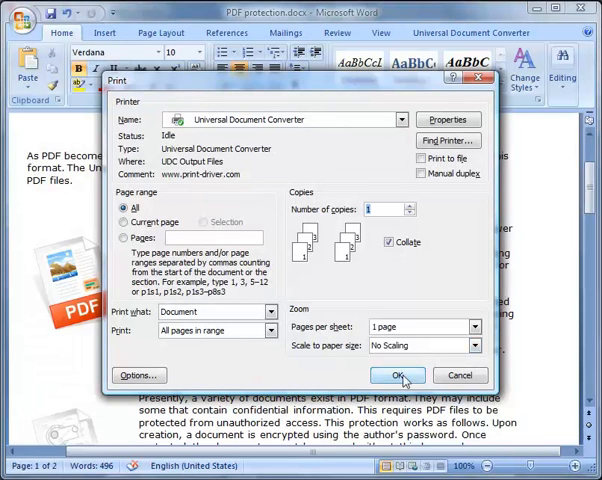
{"action": "left_click", "coordinate": [398, 375]}
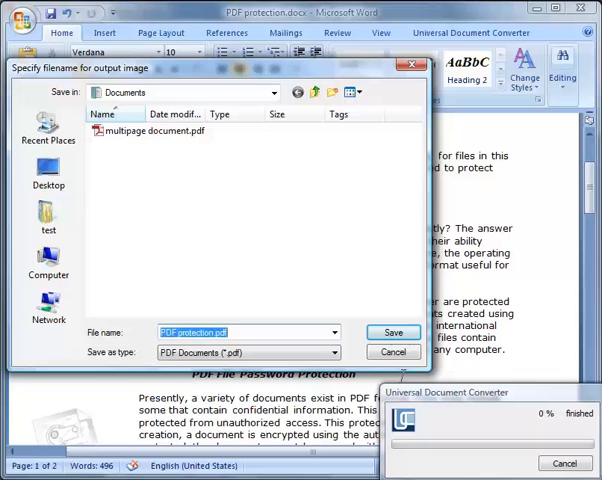
- Save the Word output into the existing 'multipage document.pdf'
{"action": "left_click", "coordinate": [159, 131]}
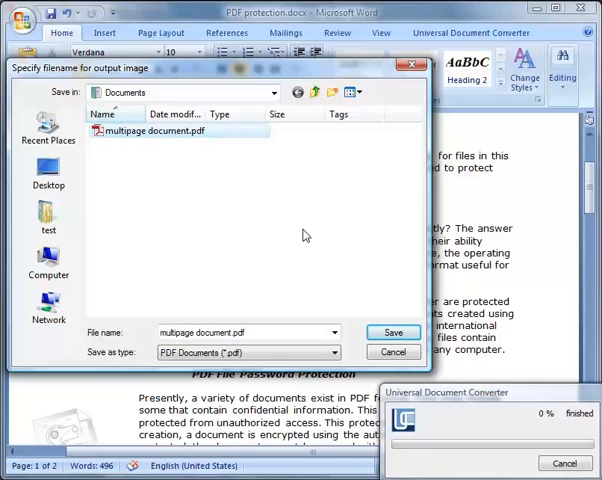
{"action": "left_click", "coordinate": [393, 332]}
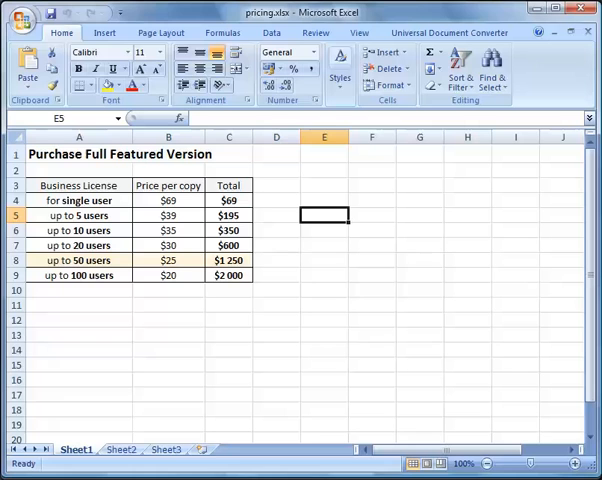
- Print pricing.xlsx into 'multipage document.pdf' and open the 7-page result
{"action": "left_click", "coordinate": [22, 18]}
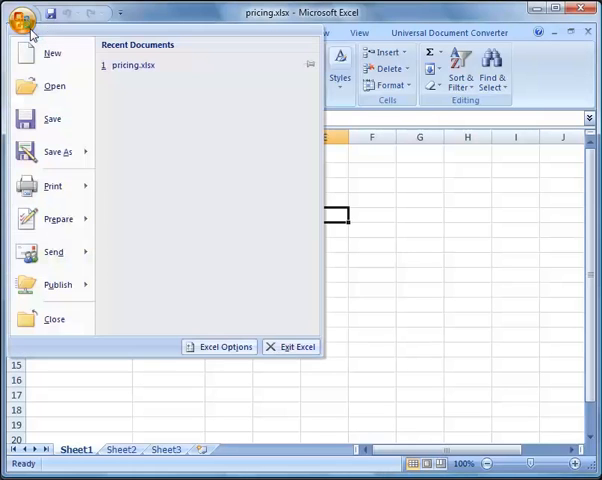
{"action": "left_click", "coordinate": [51, 186]}
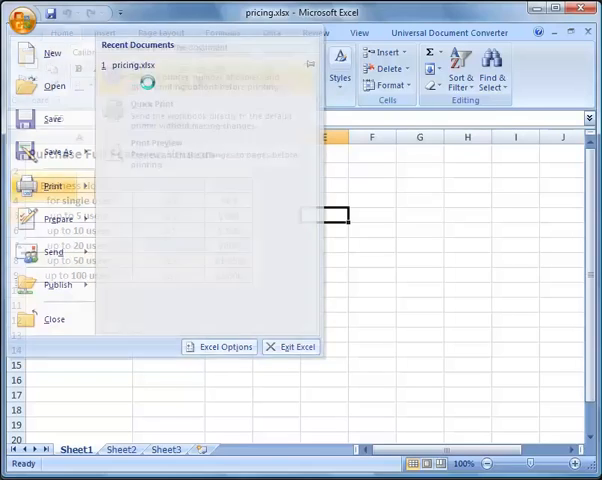
{"action": "left_click", "coordinate": [55, 186]}
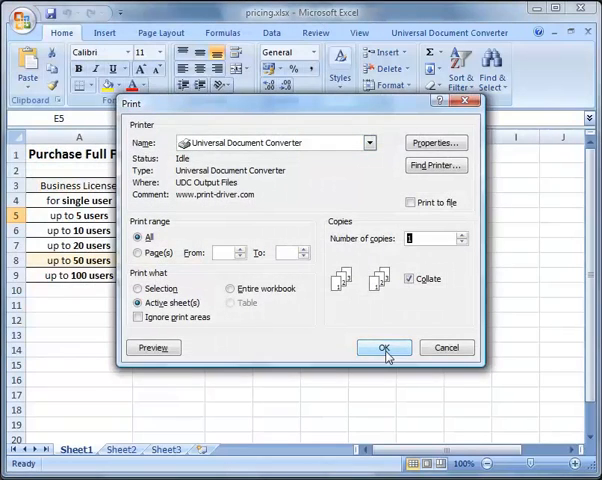
{"action": "left_click", "coordinate": [383, 347]}
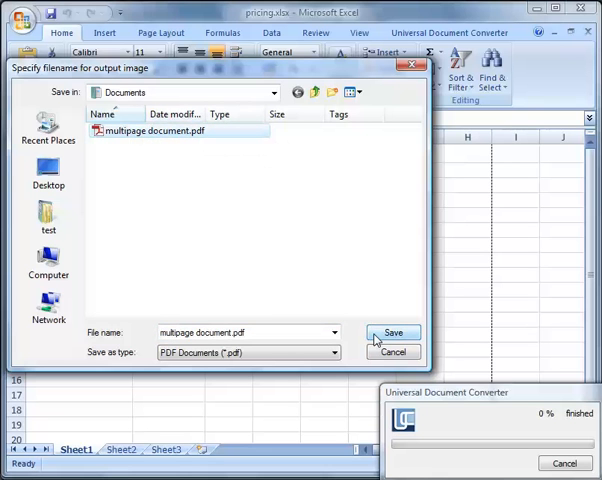
{"action": "left_click", "coordinate": [393, 332]}
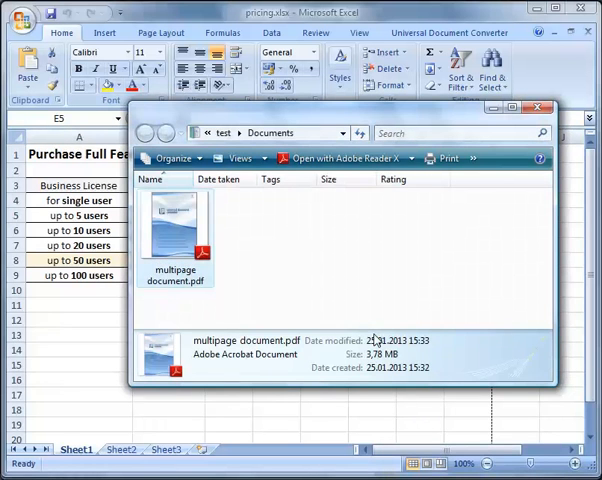
{"action": "double_click", "coordinate": [180, 230]}
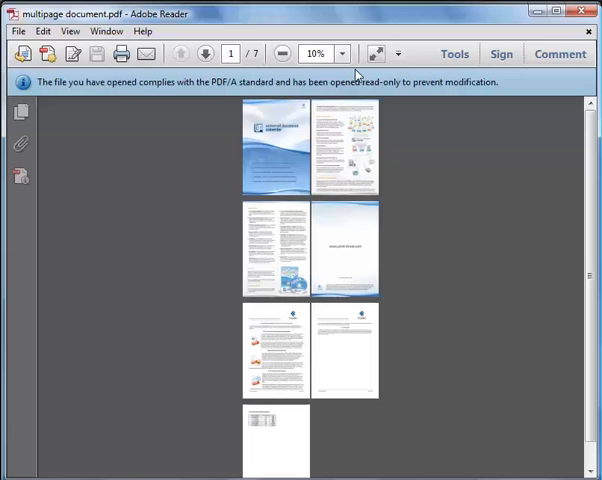